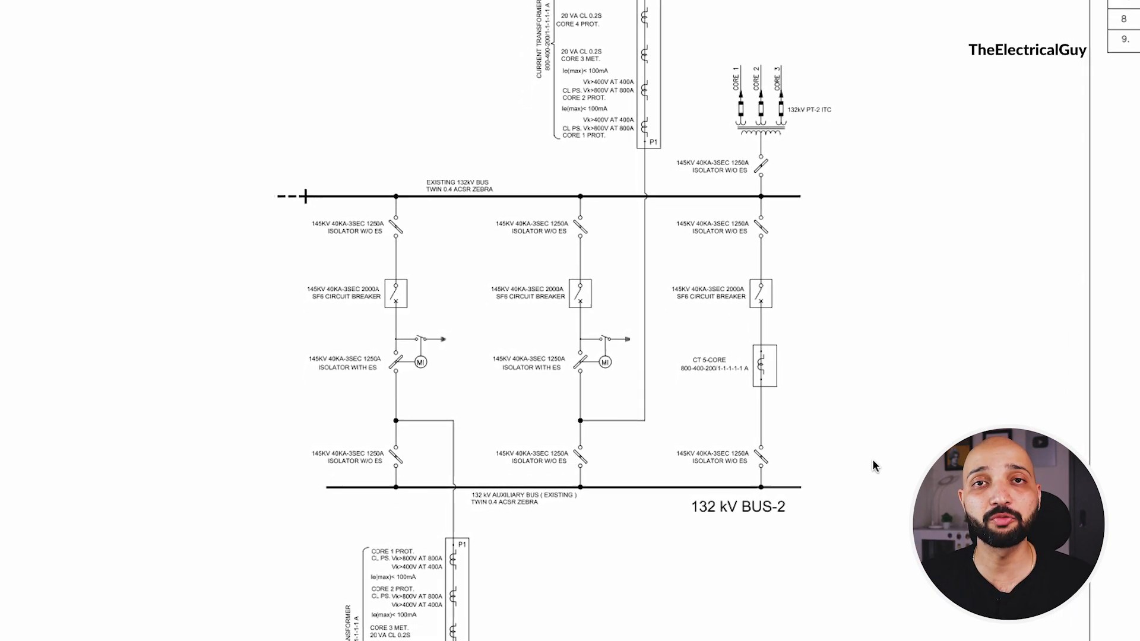
{"action": "scroll", "scroll_direction": "down", "scroll_amount": 3}
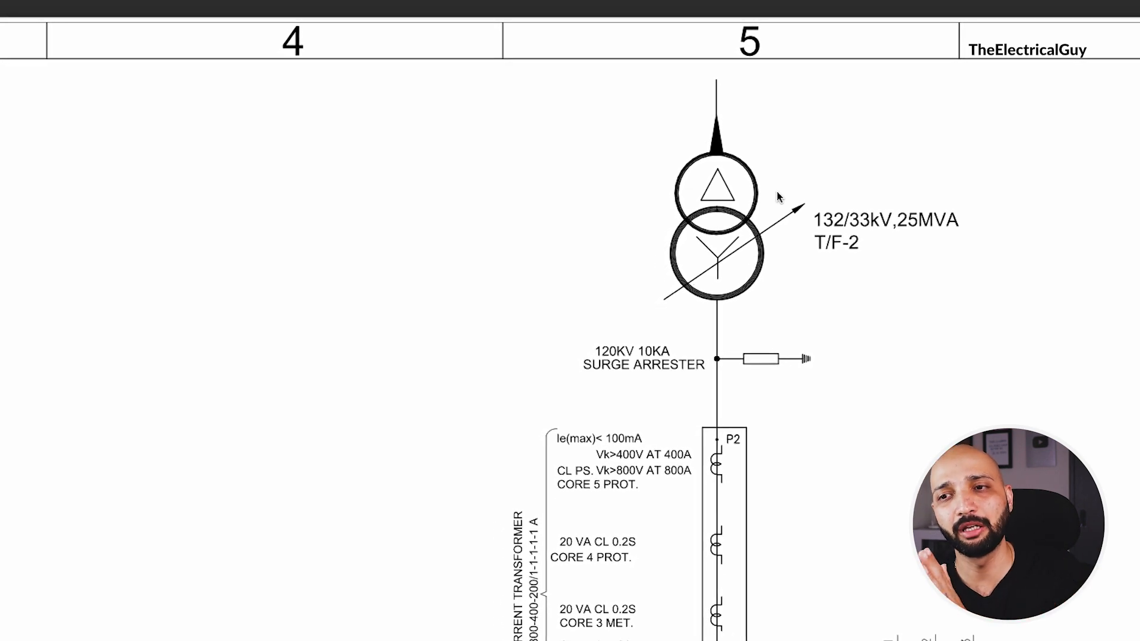
{"action": "scroll", "scroll_direction": "down", "scroll_amount": 3}
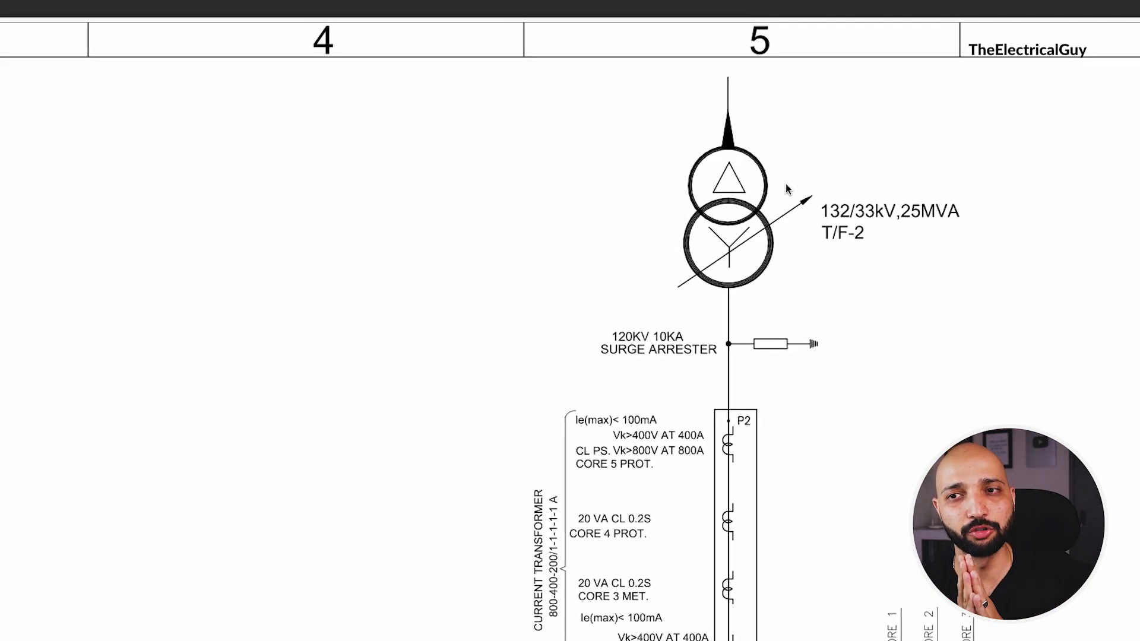
{"action": "scroll", "scroll_direction": "down", "scroll_amount": 3}
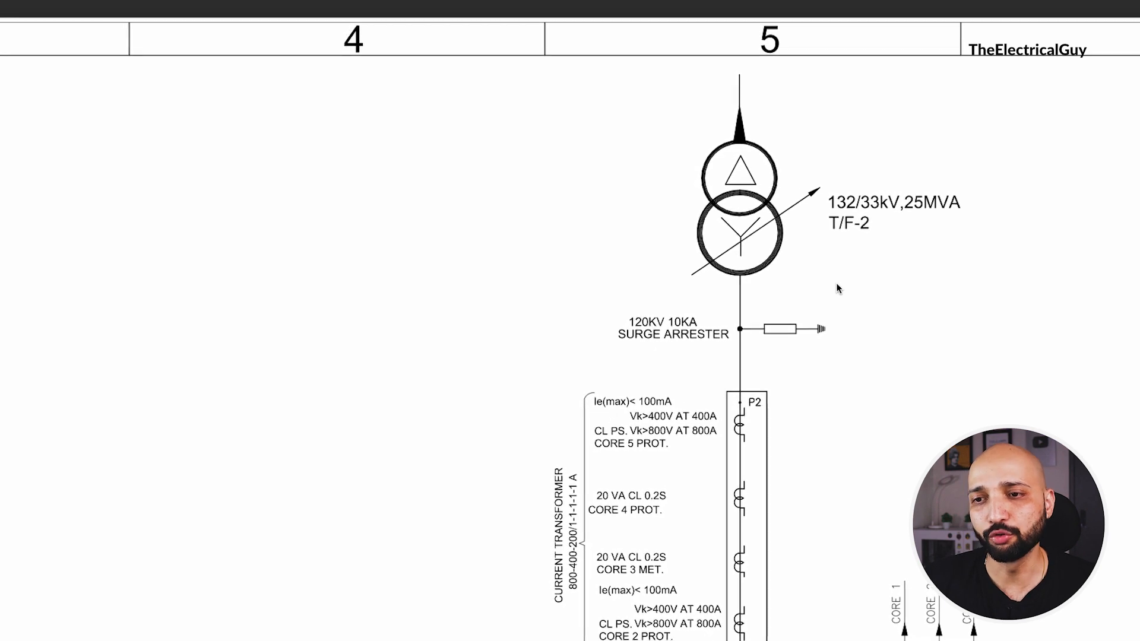